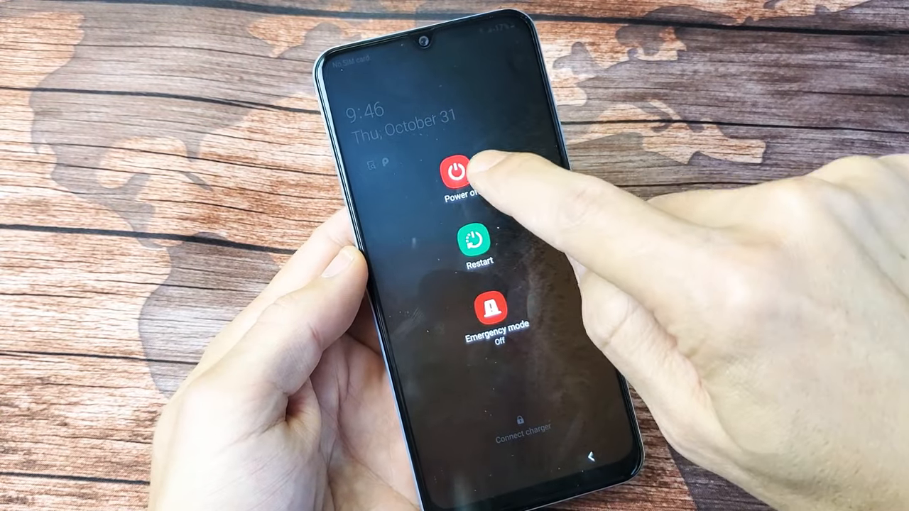
{"action": "left_click", "coordinate": [453, 172]}
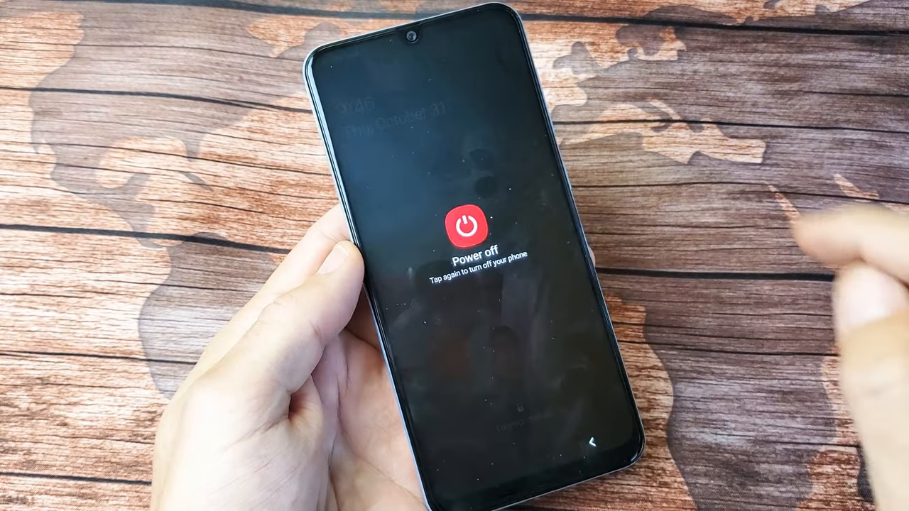
{"action": "left_click", "coordinate": [466, 227]}
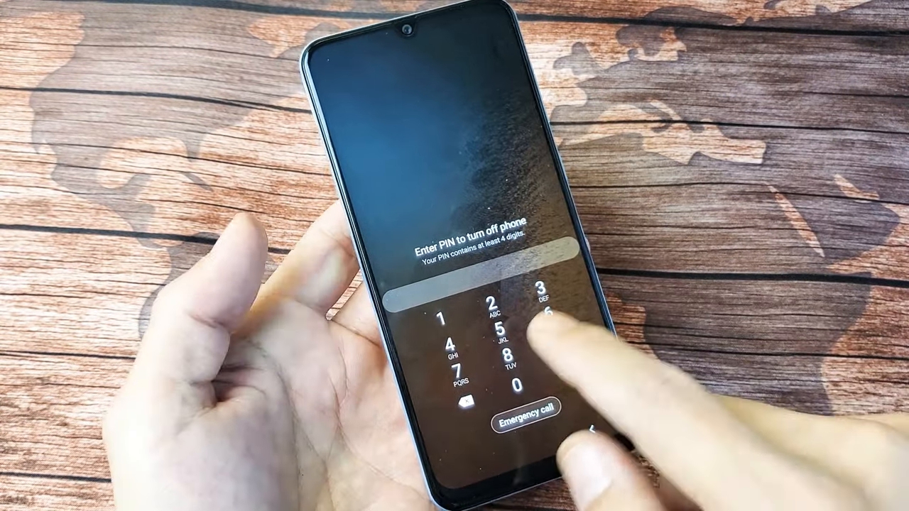